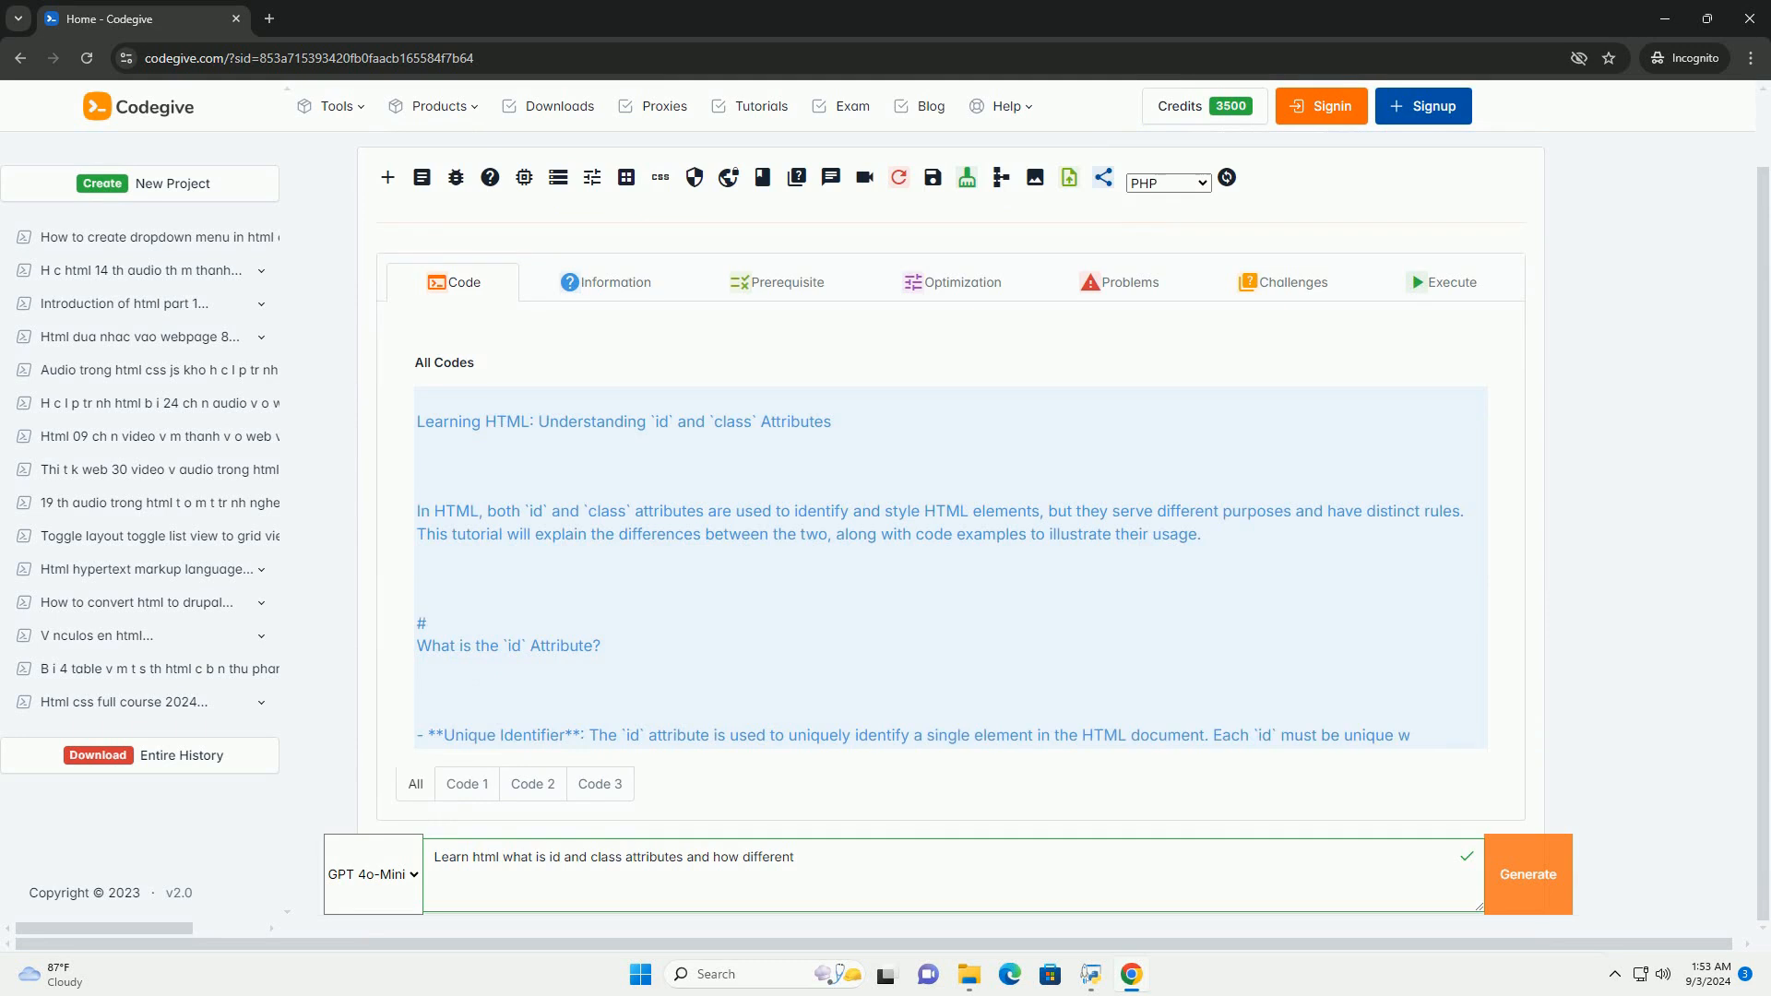
pyautogui.scroll(-3)
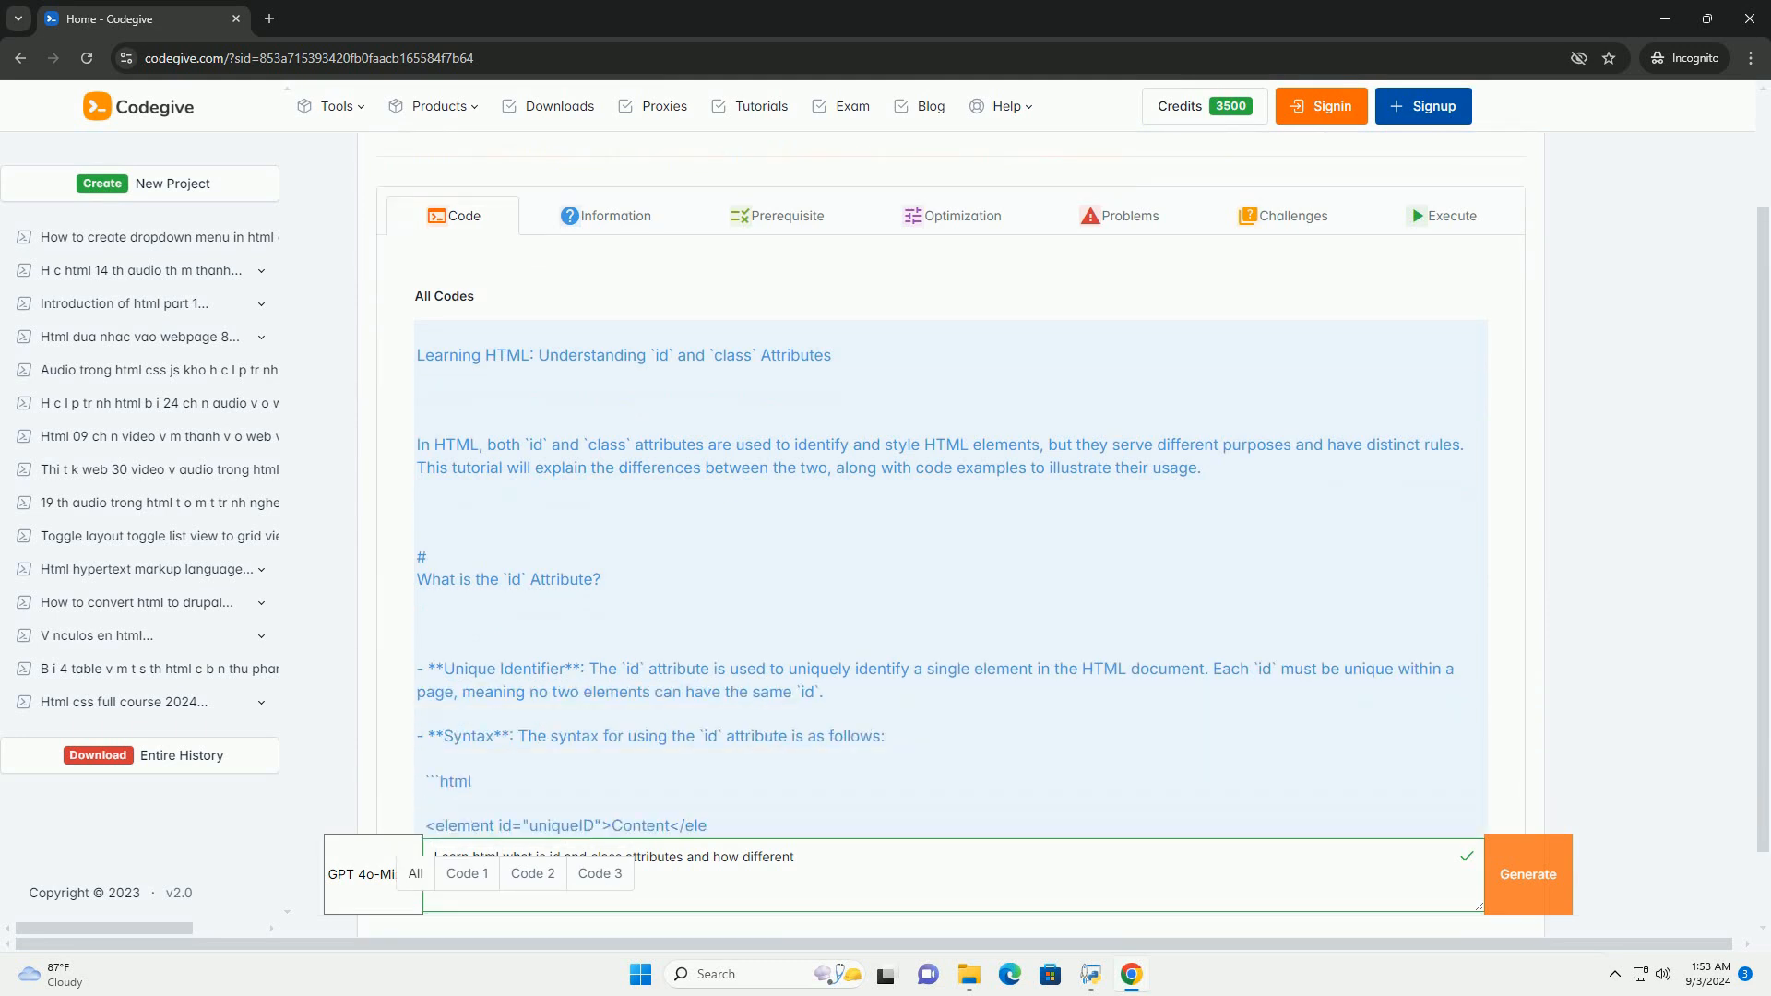
pyautogui.scroll(-3)
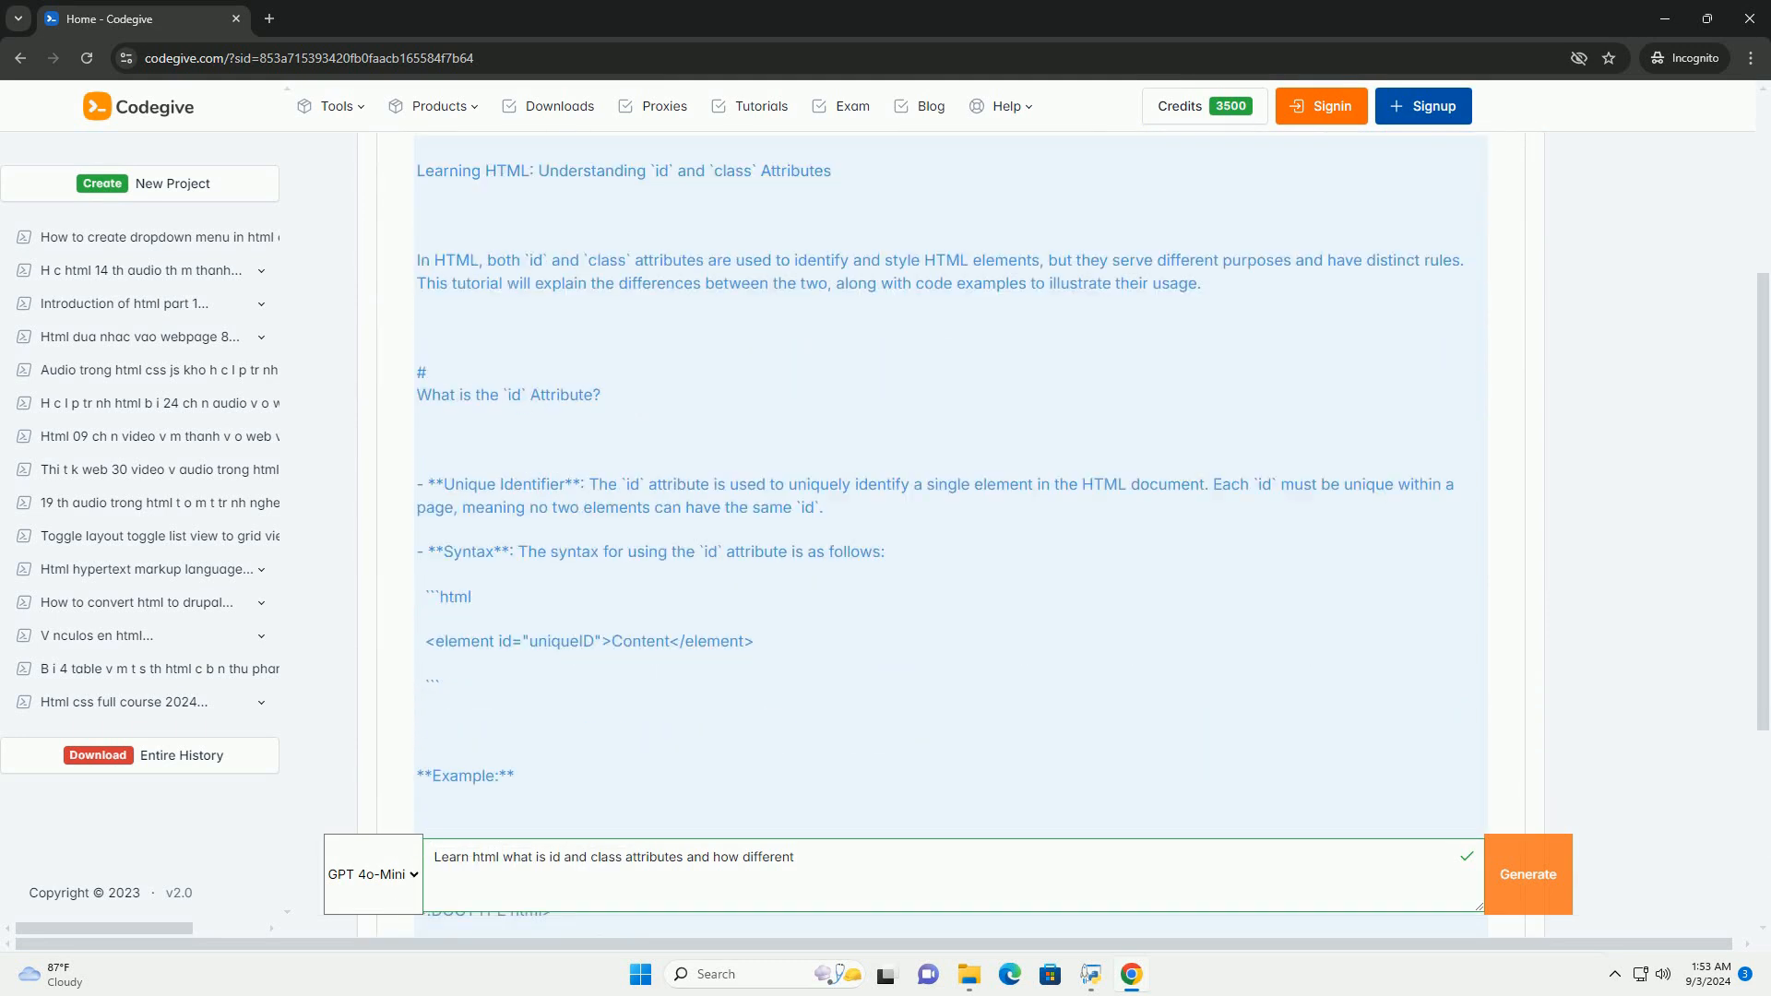
pyautogui.scroll(-3)
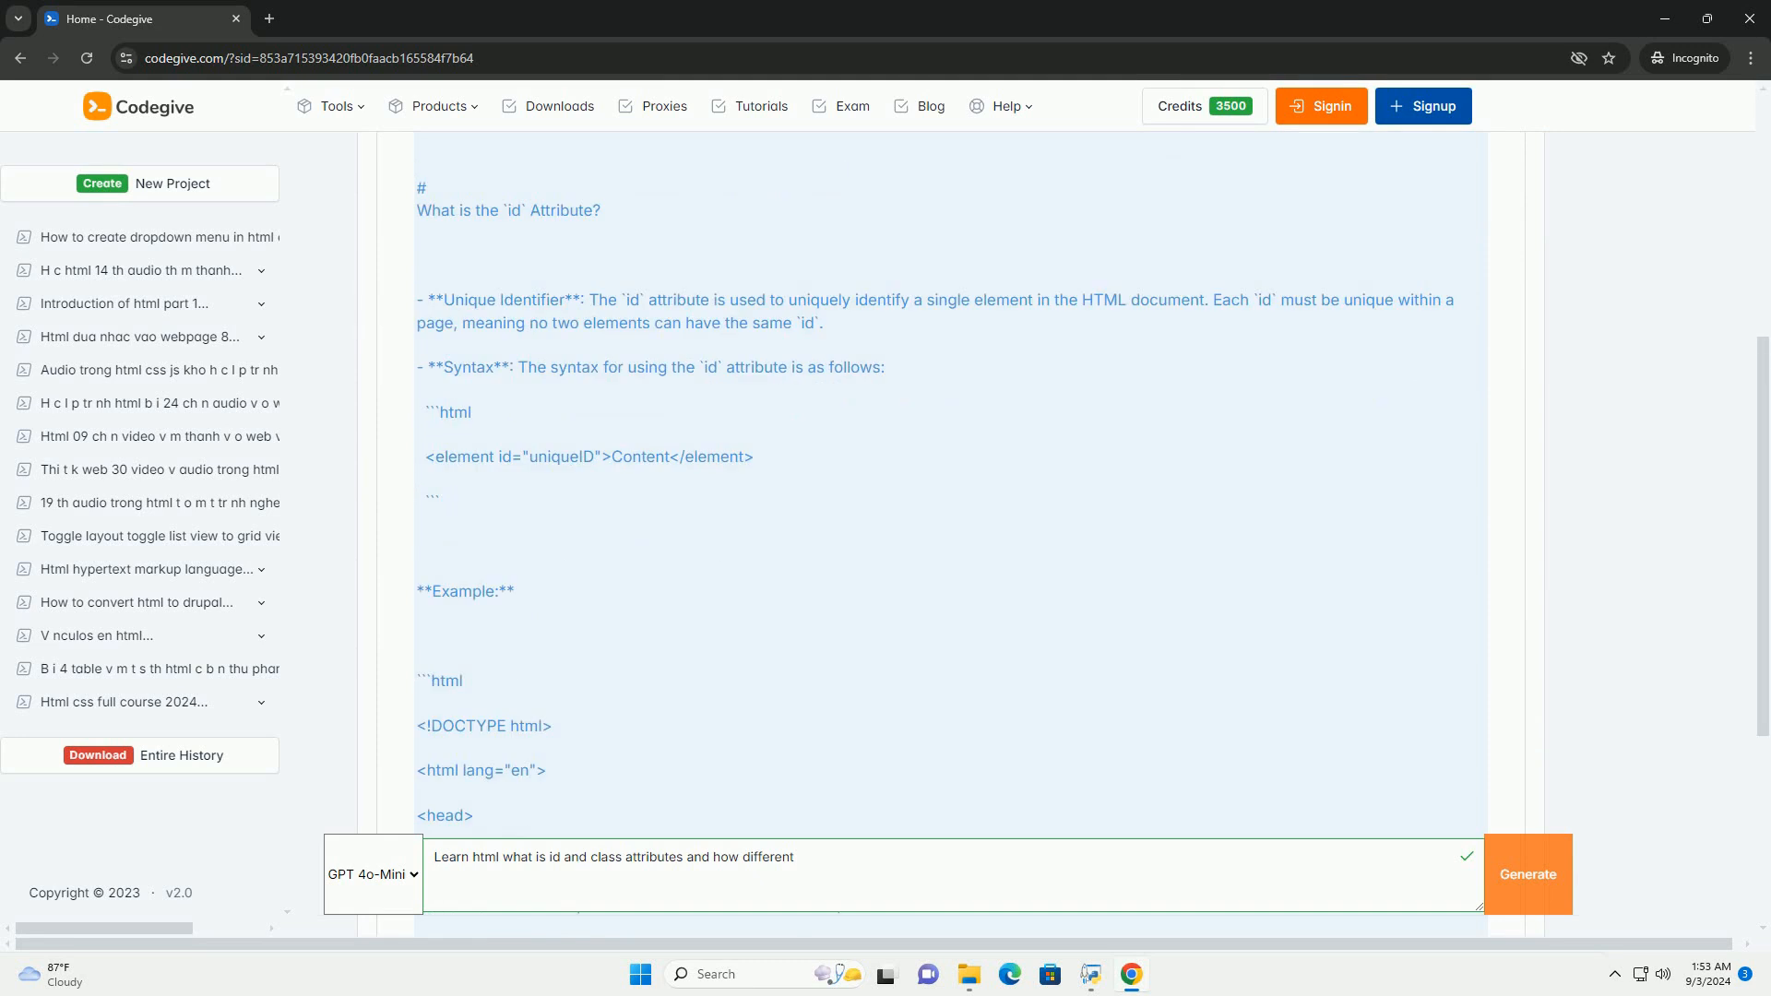
pyautogui.scroll(-3)
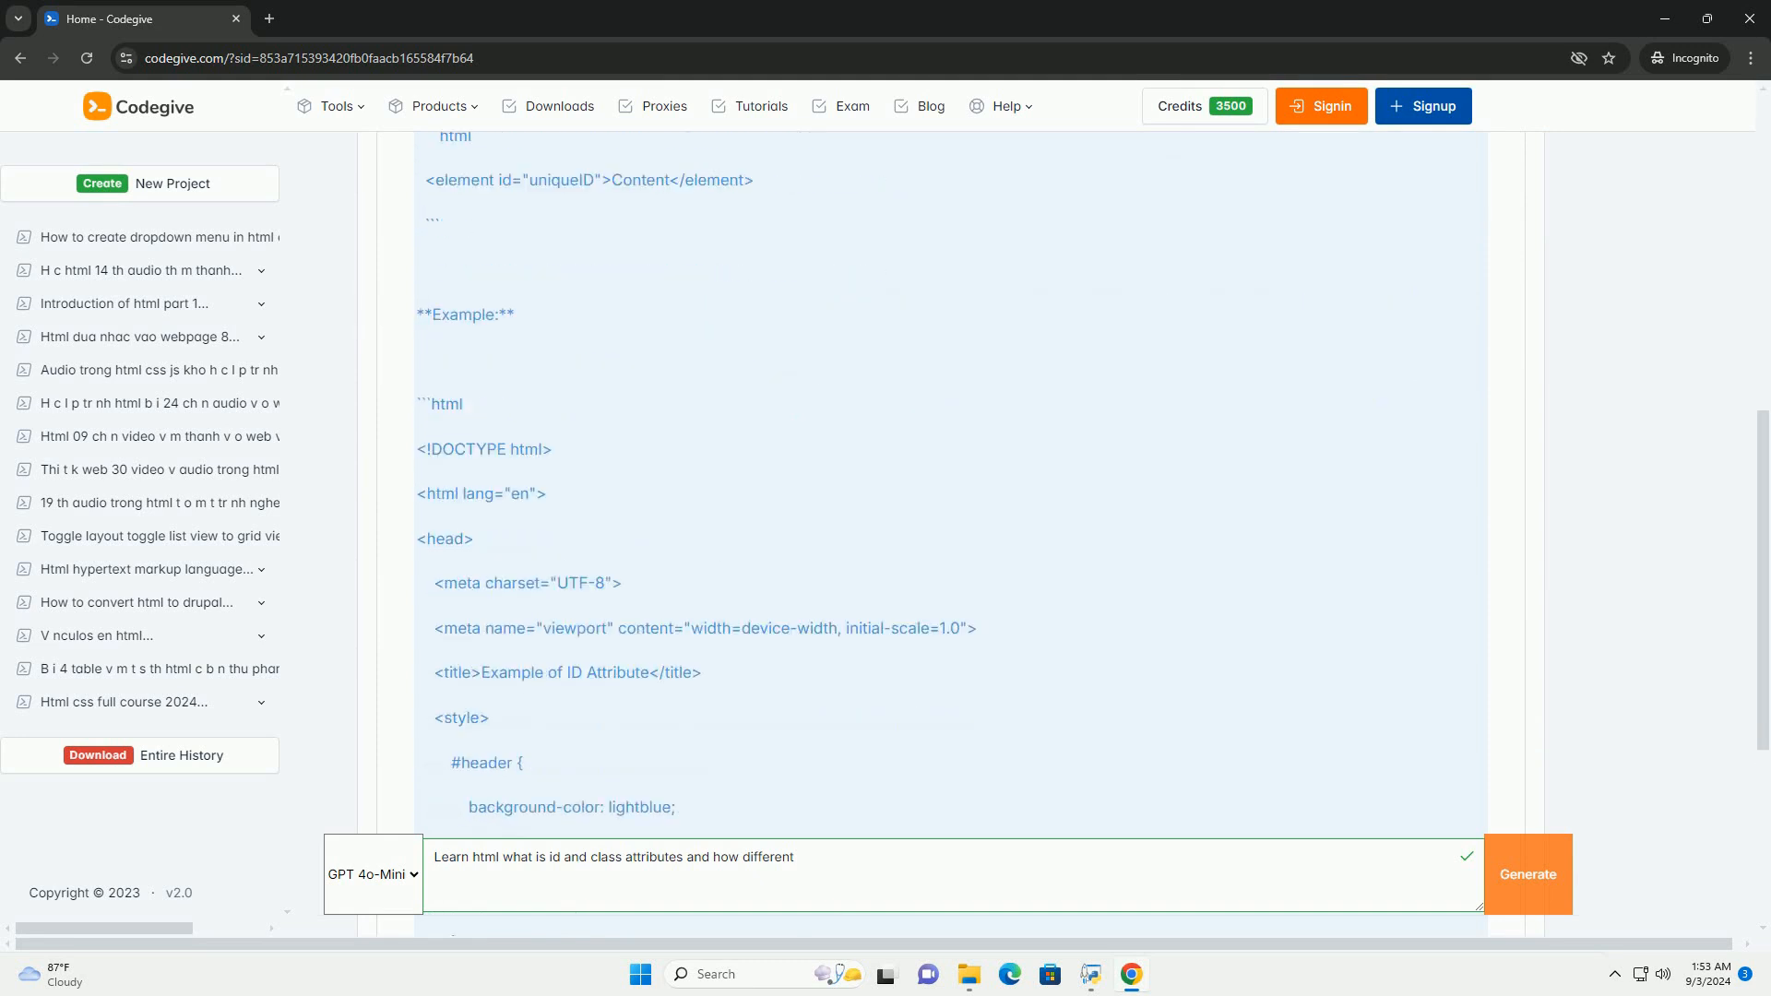
pyautogui.scroll(-3)
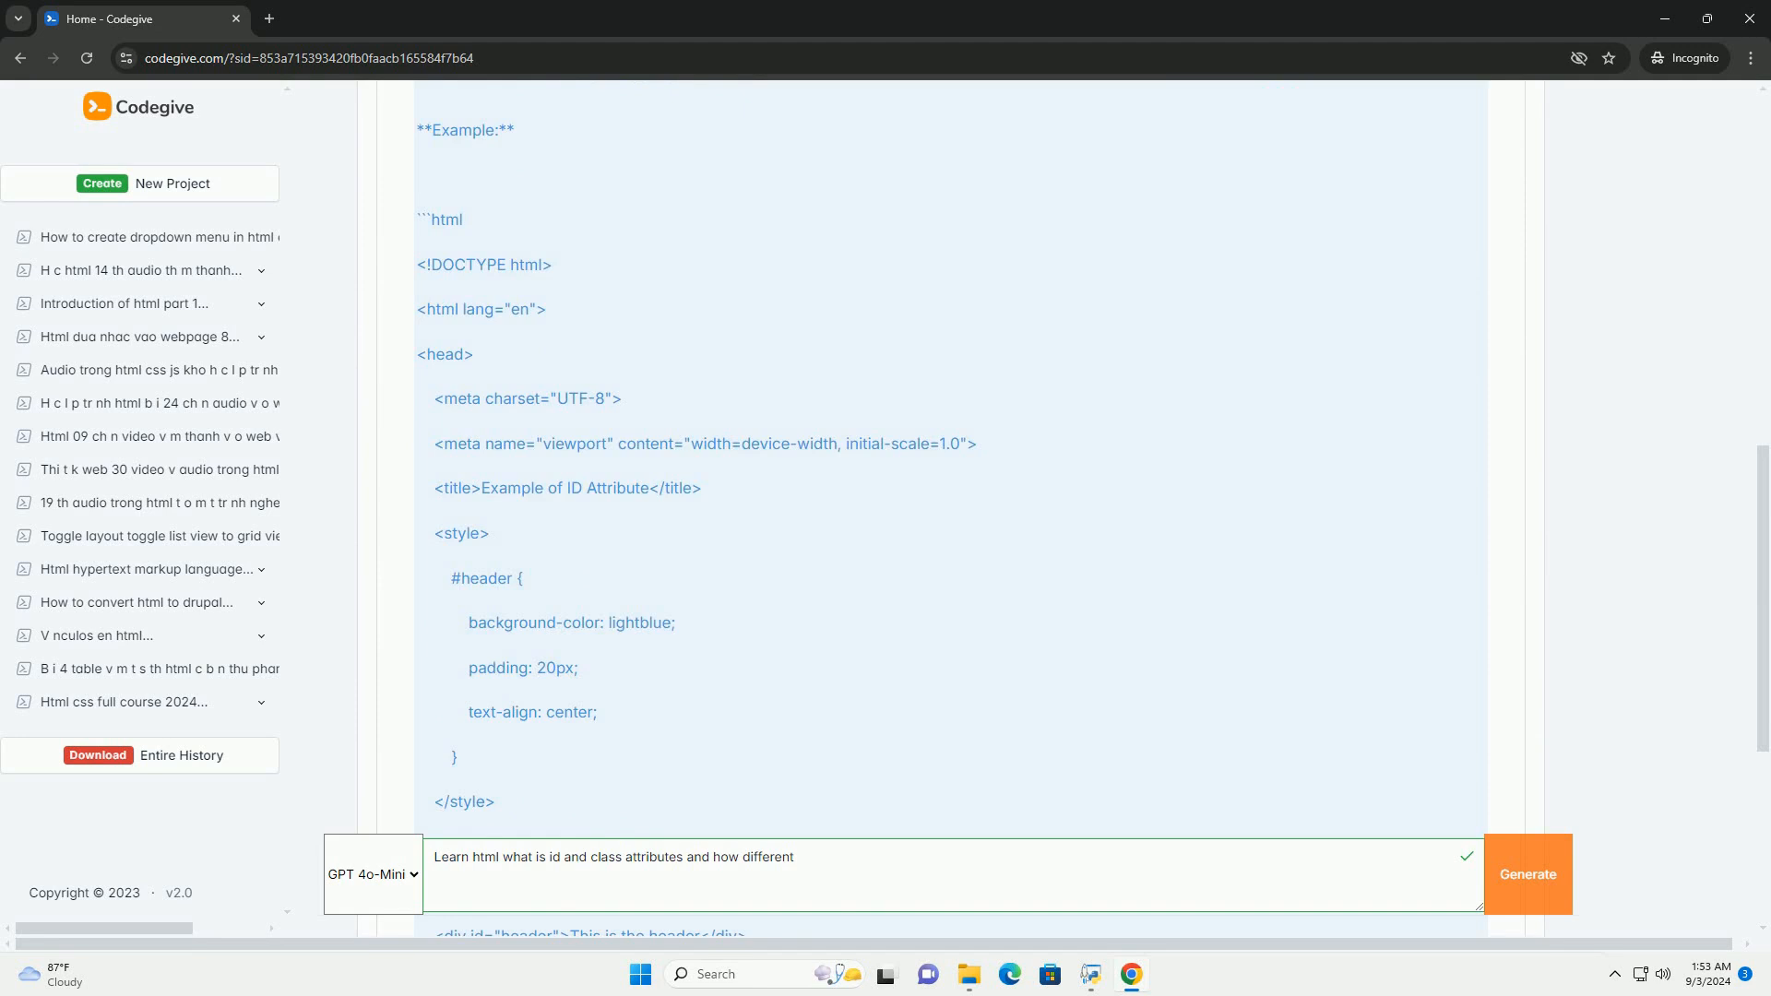
pyautogui.scroll(-3)
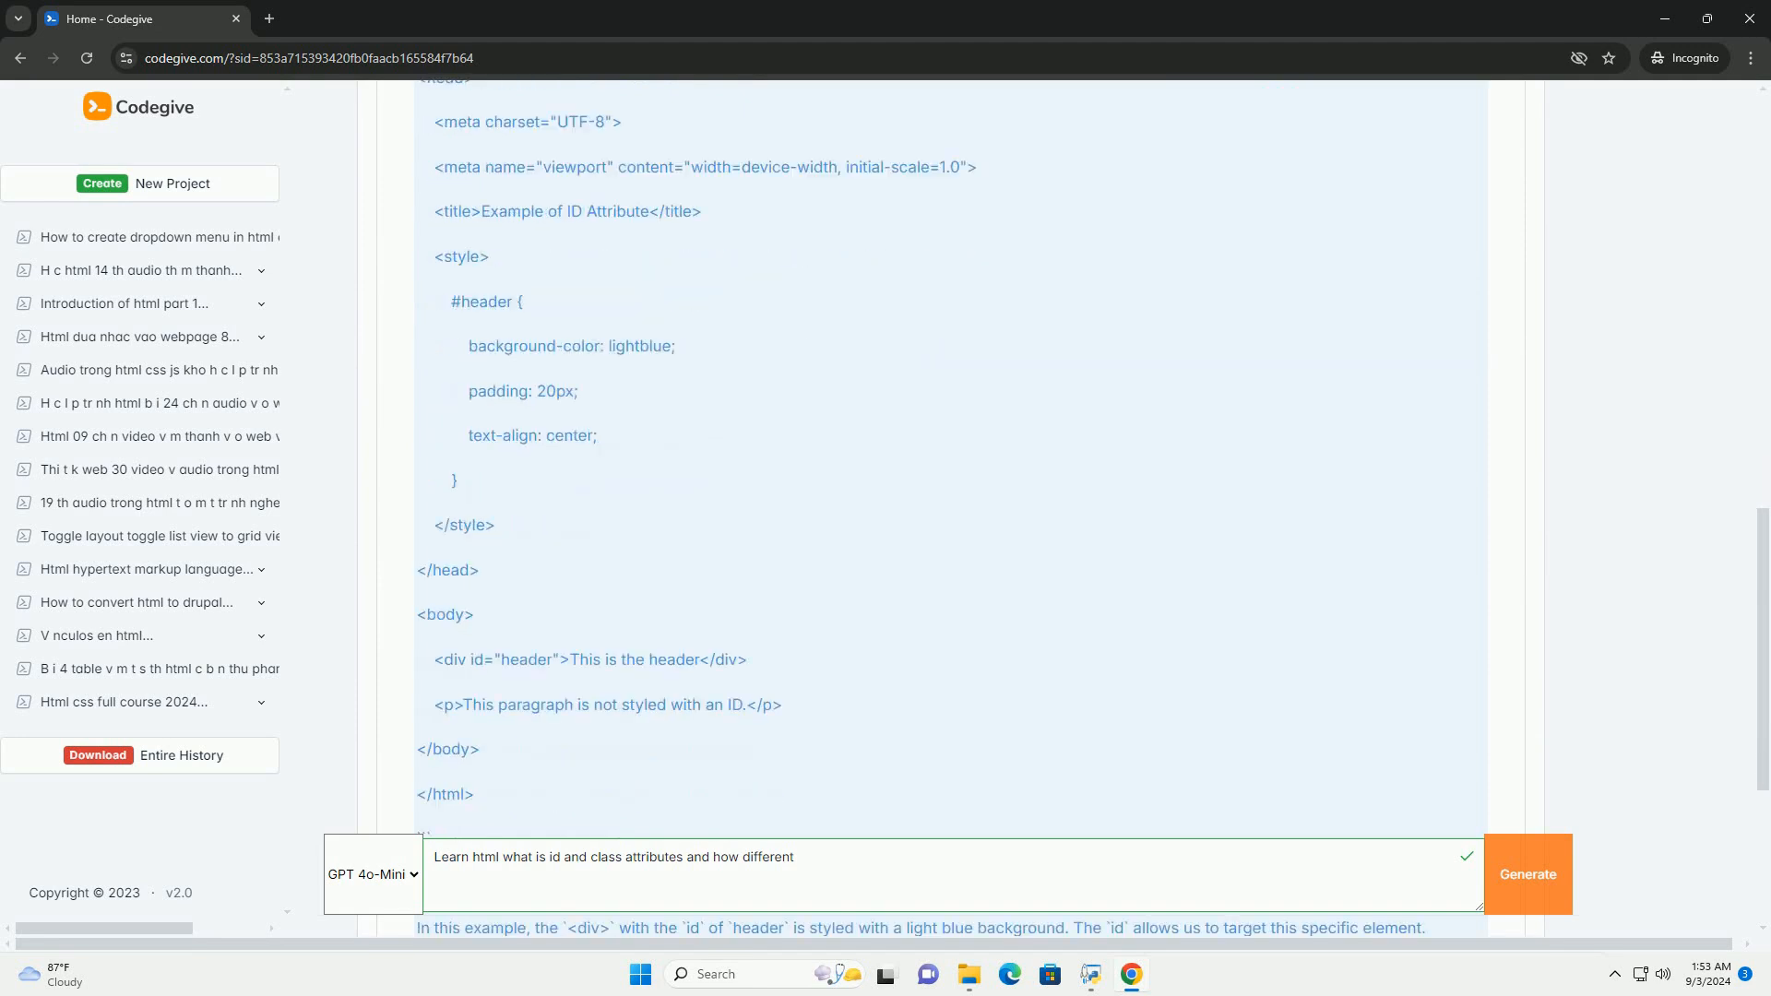
pyautogui.scroll(-3)
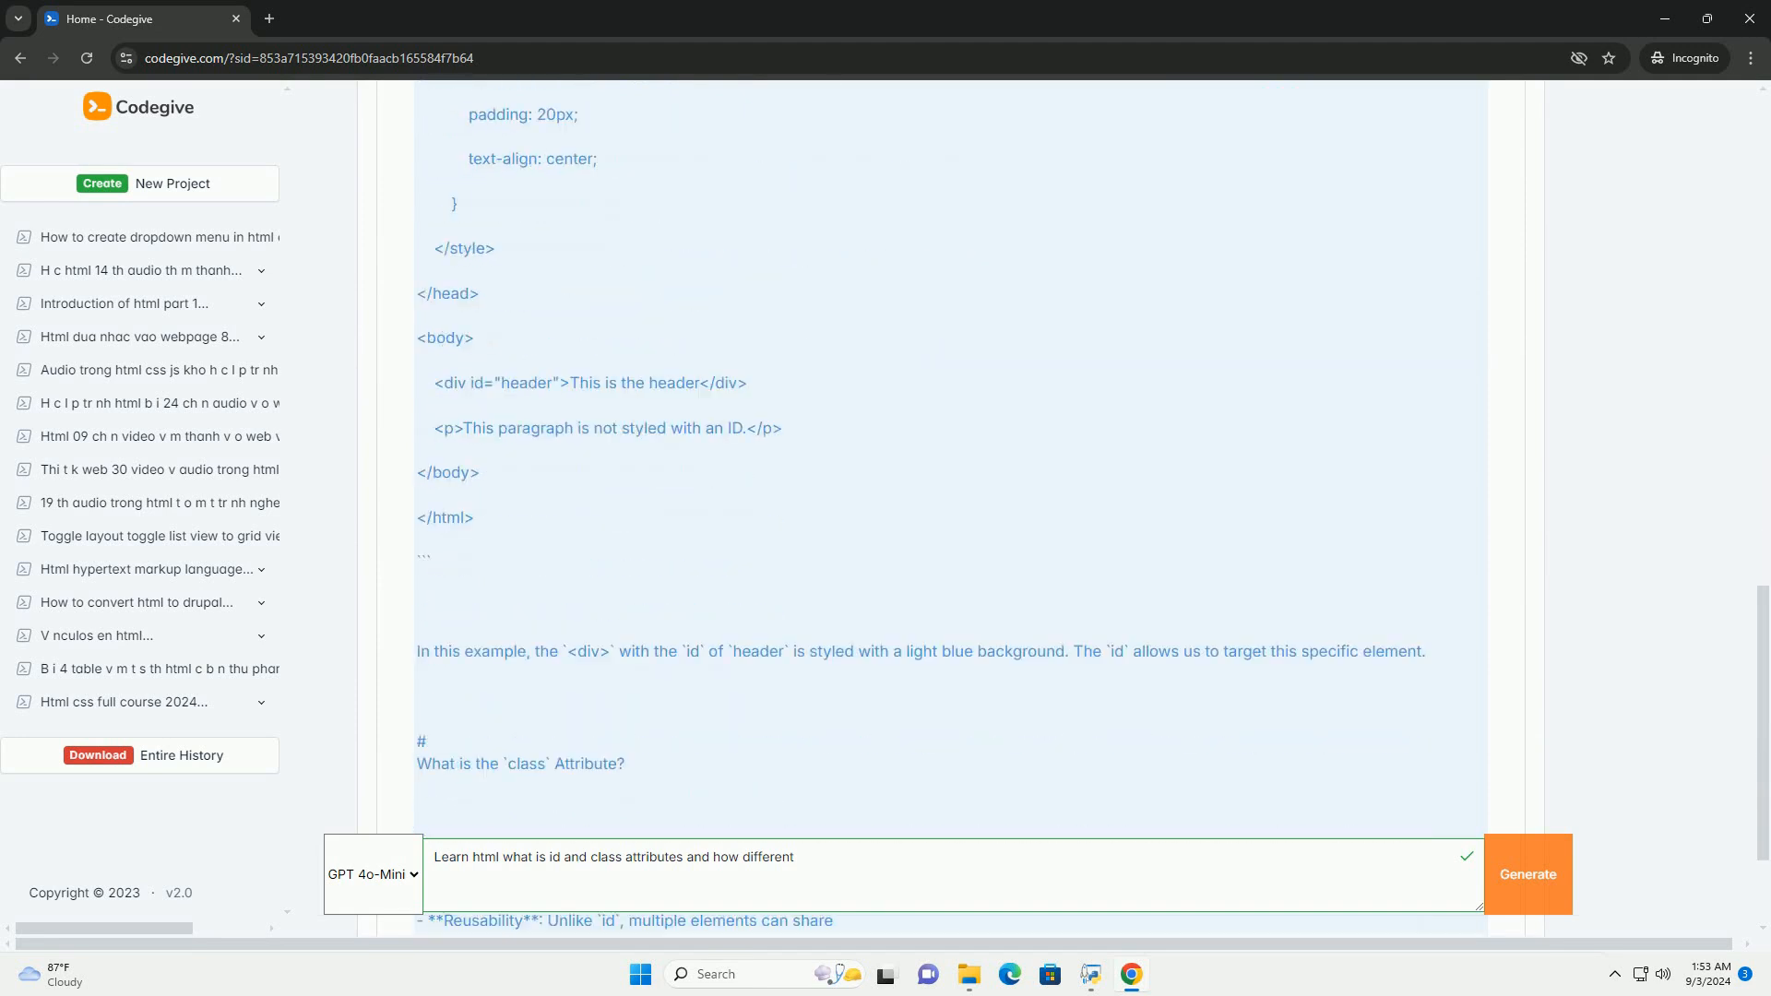
pyautogui.scroll(-3)
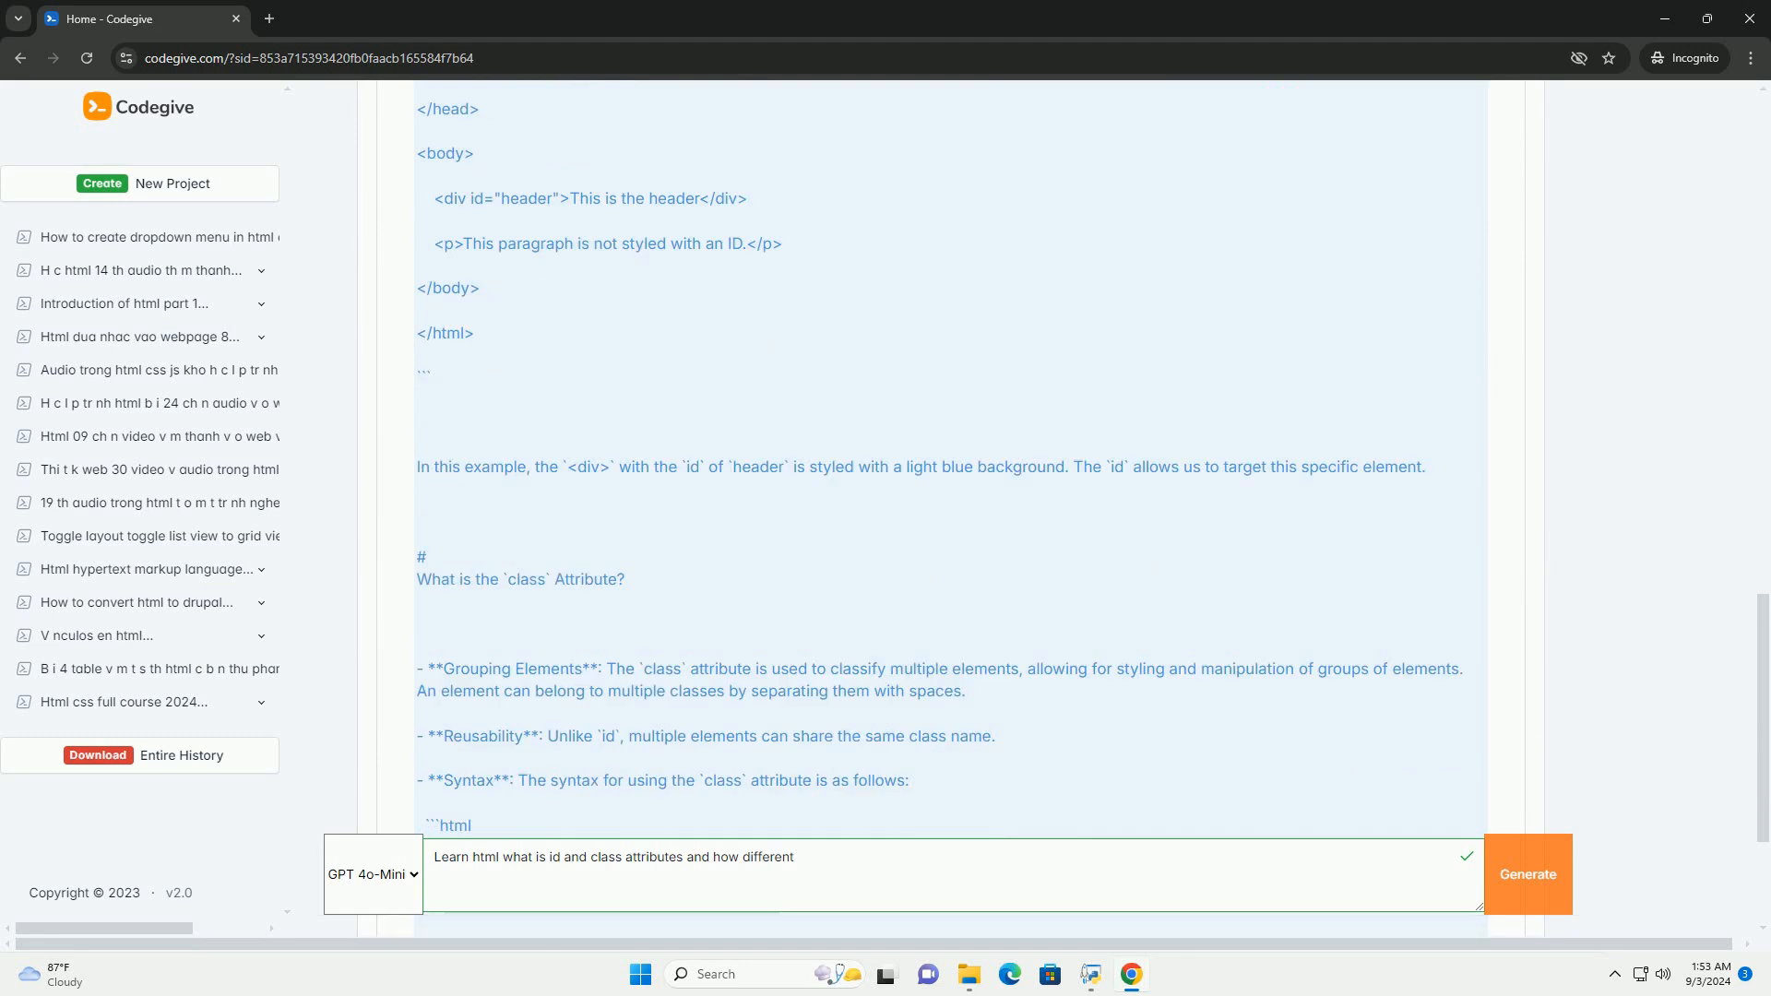
pyautogui.scroll(-3)
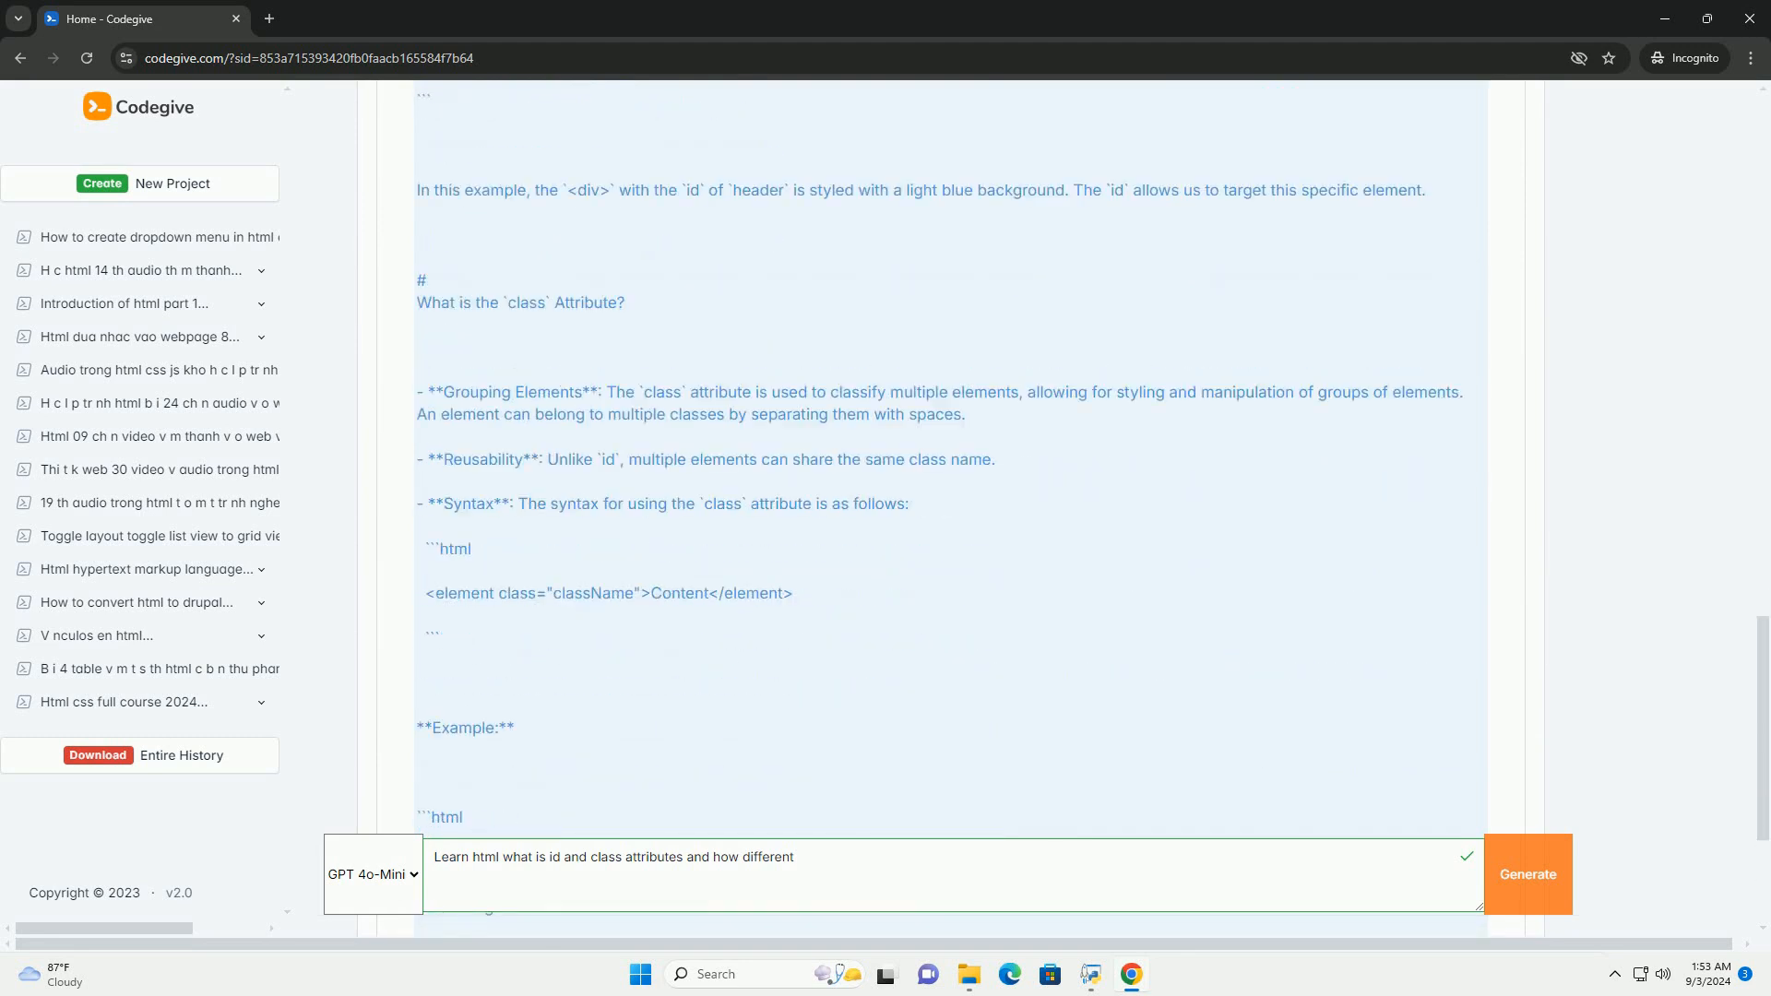
pyautogui.scroll(-3)
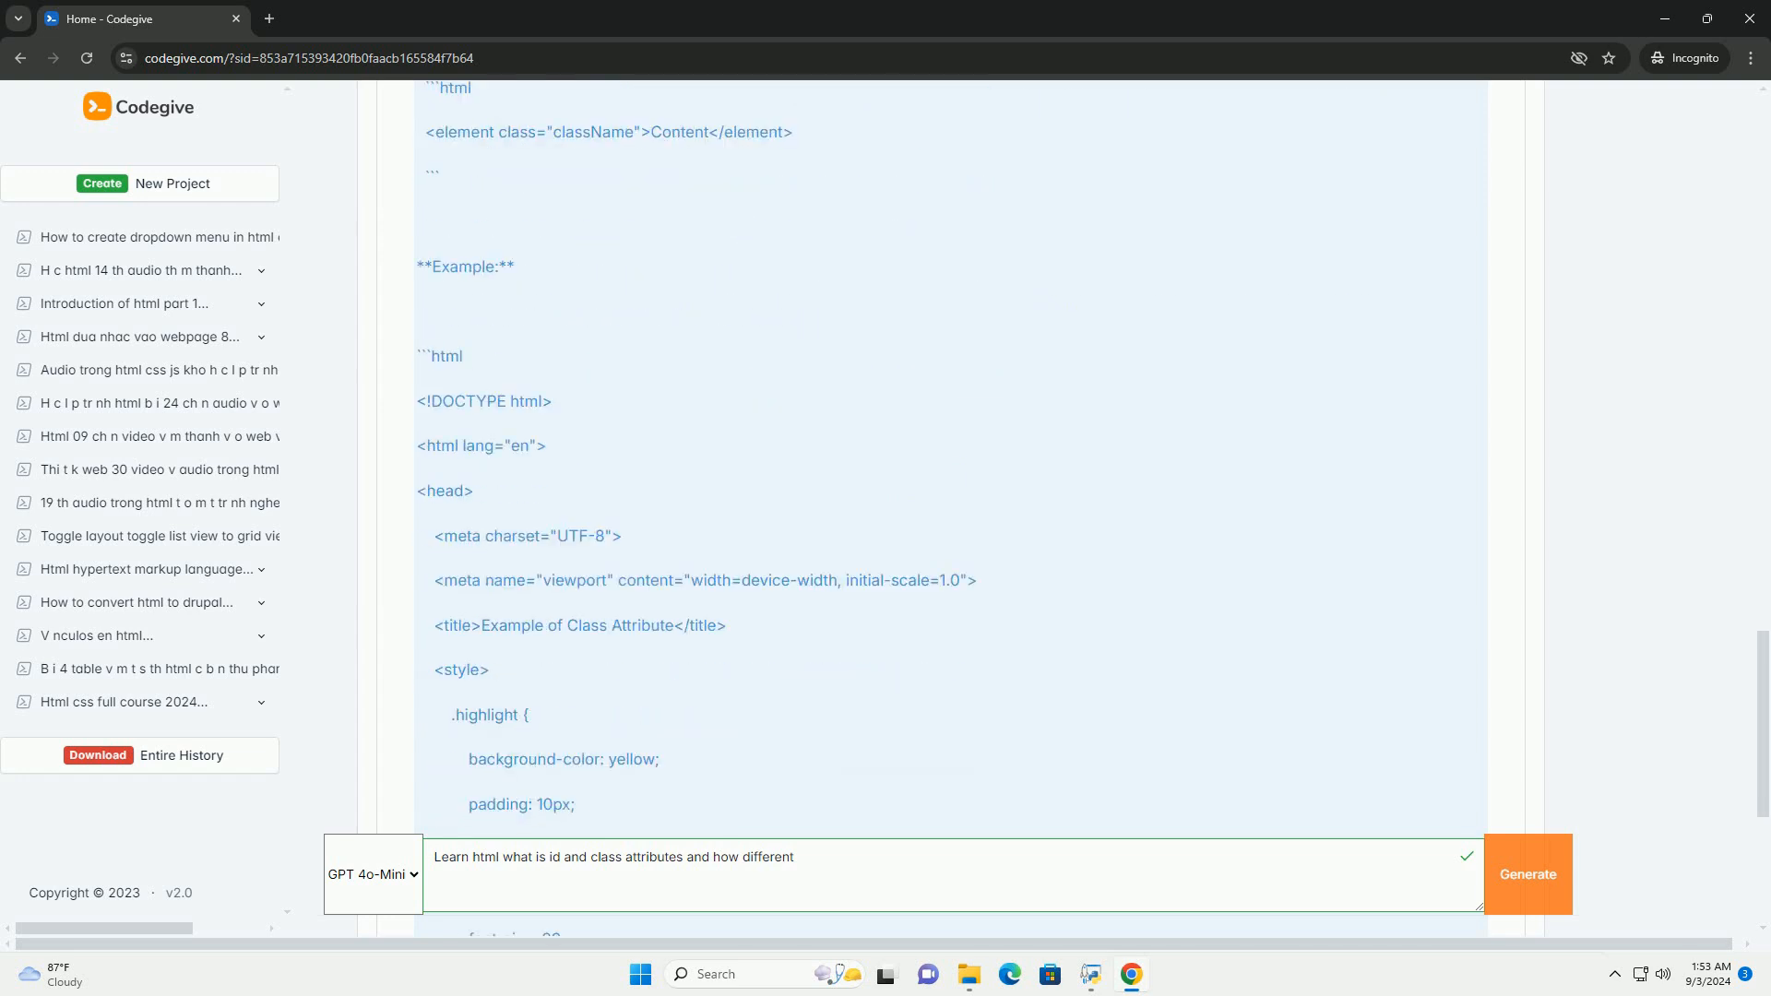
pyautogui.scroll(-3)
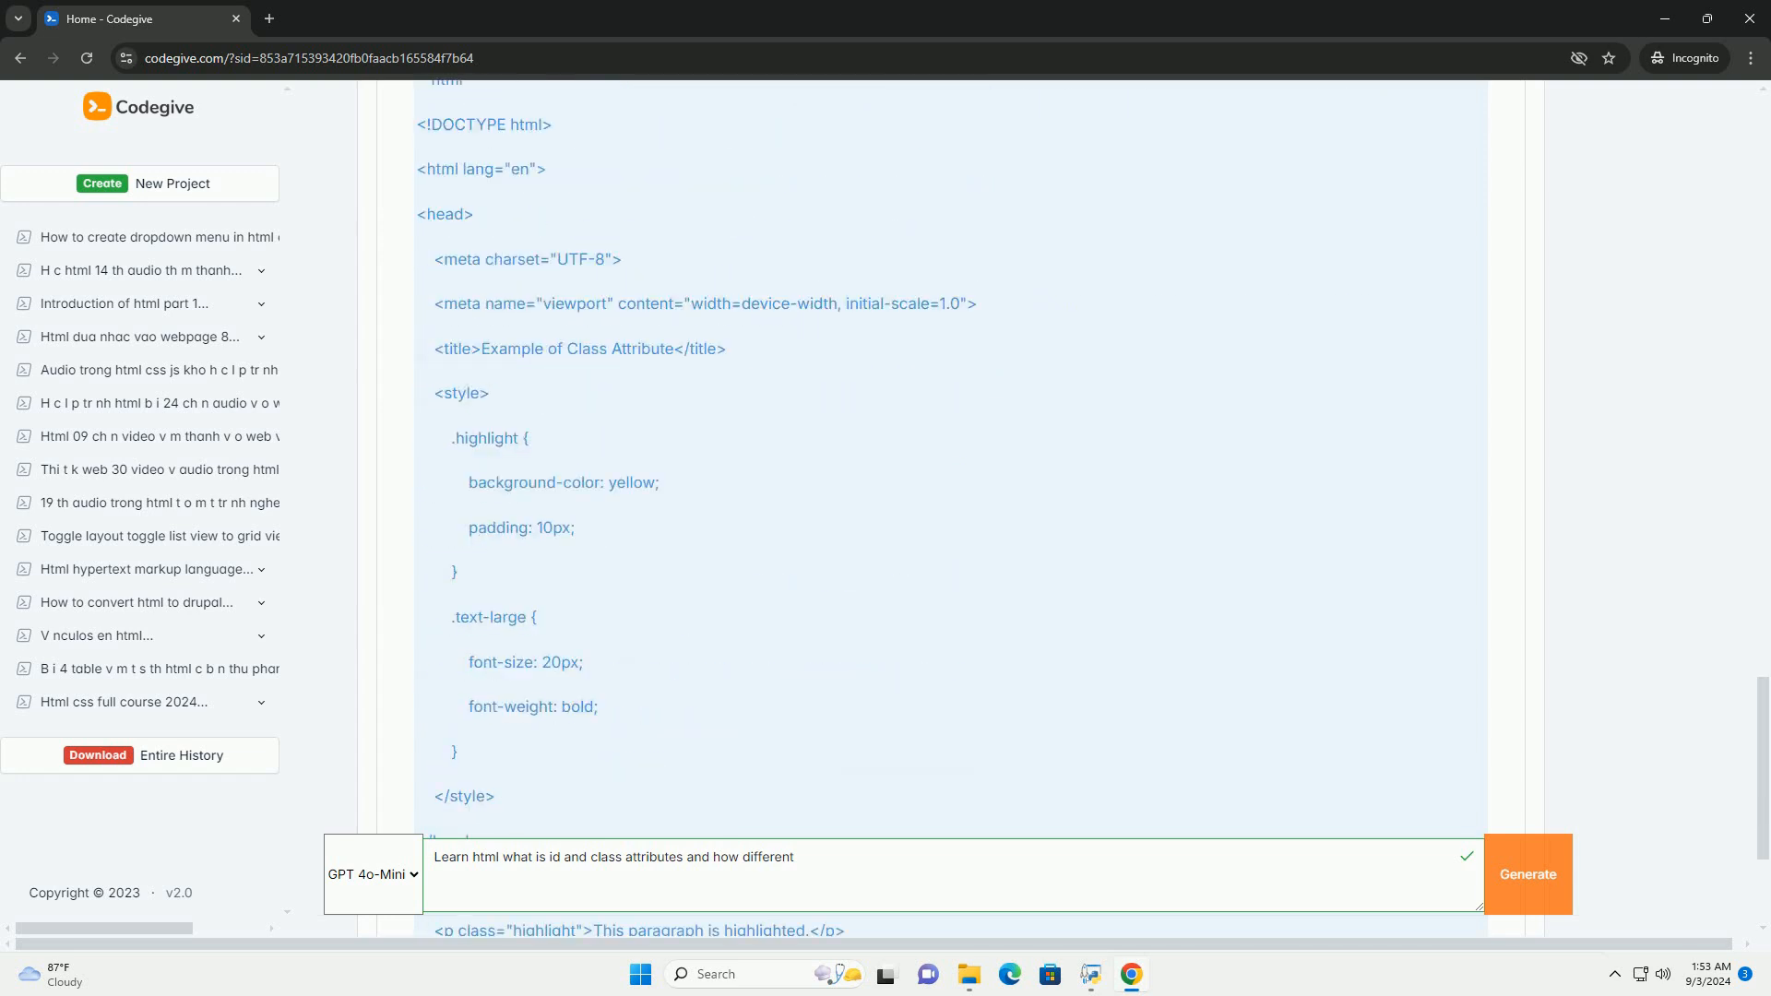
pyautogui.scroll(-3)
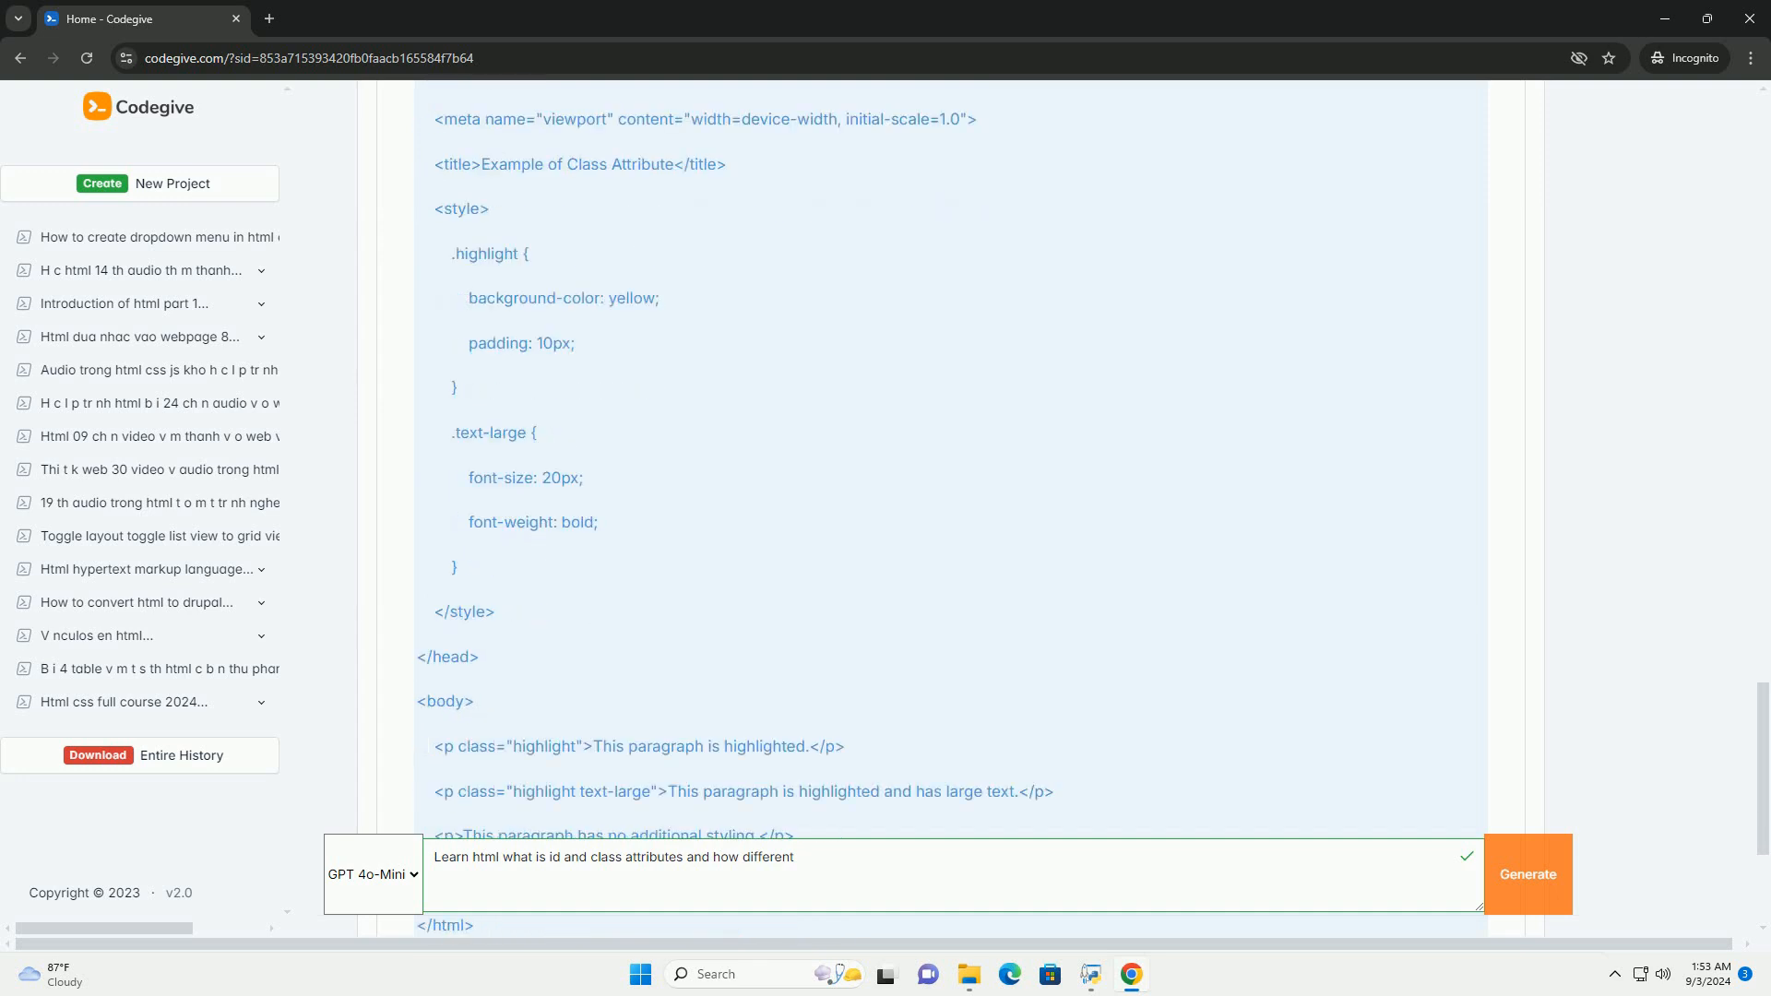
pyautogui.scroll(-3)
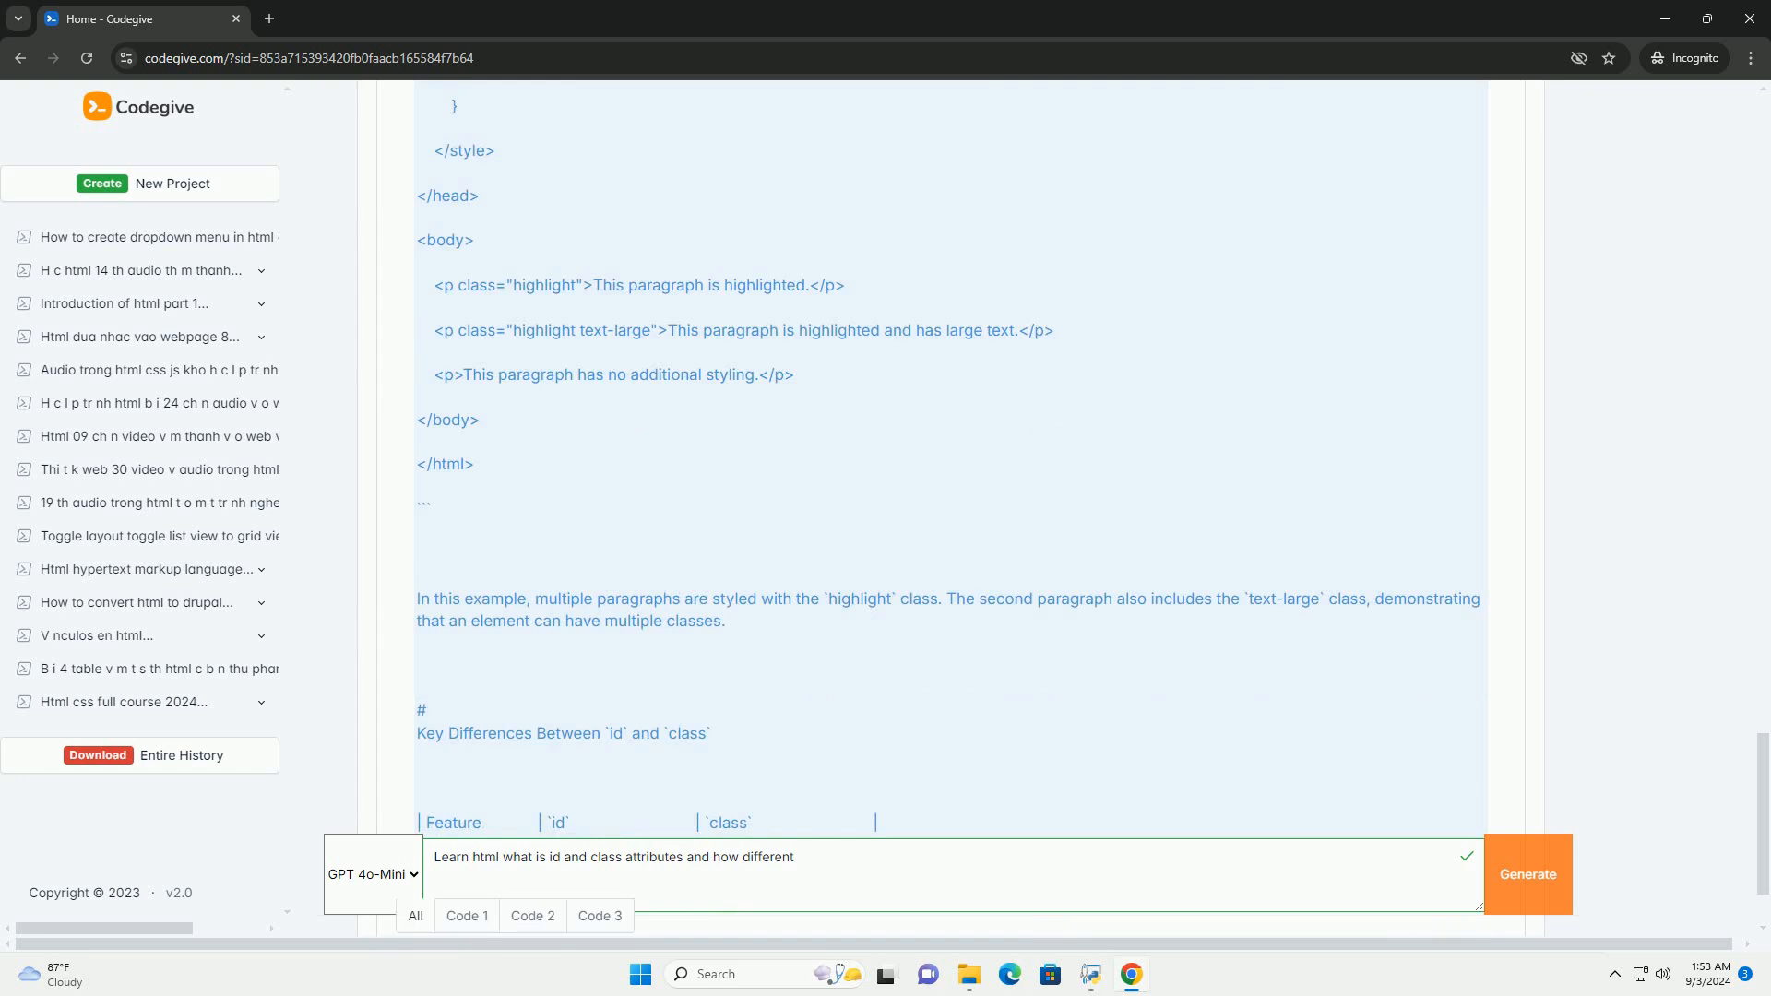
pyautogui.scroll(-3)
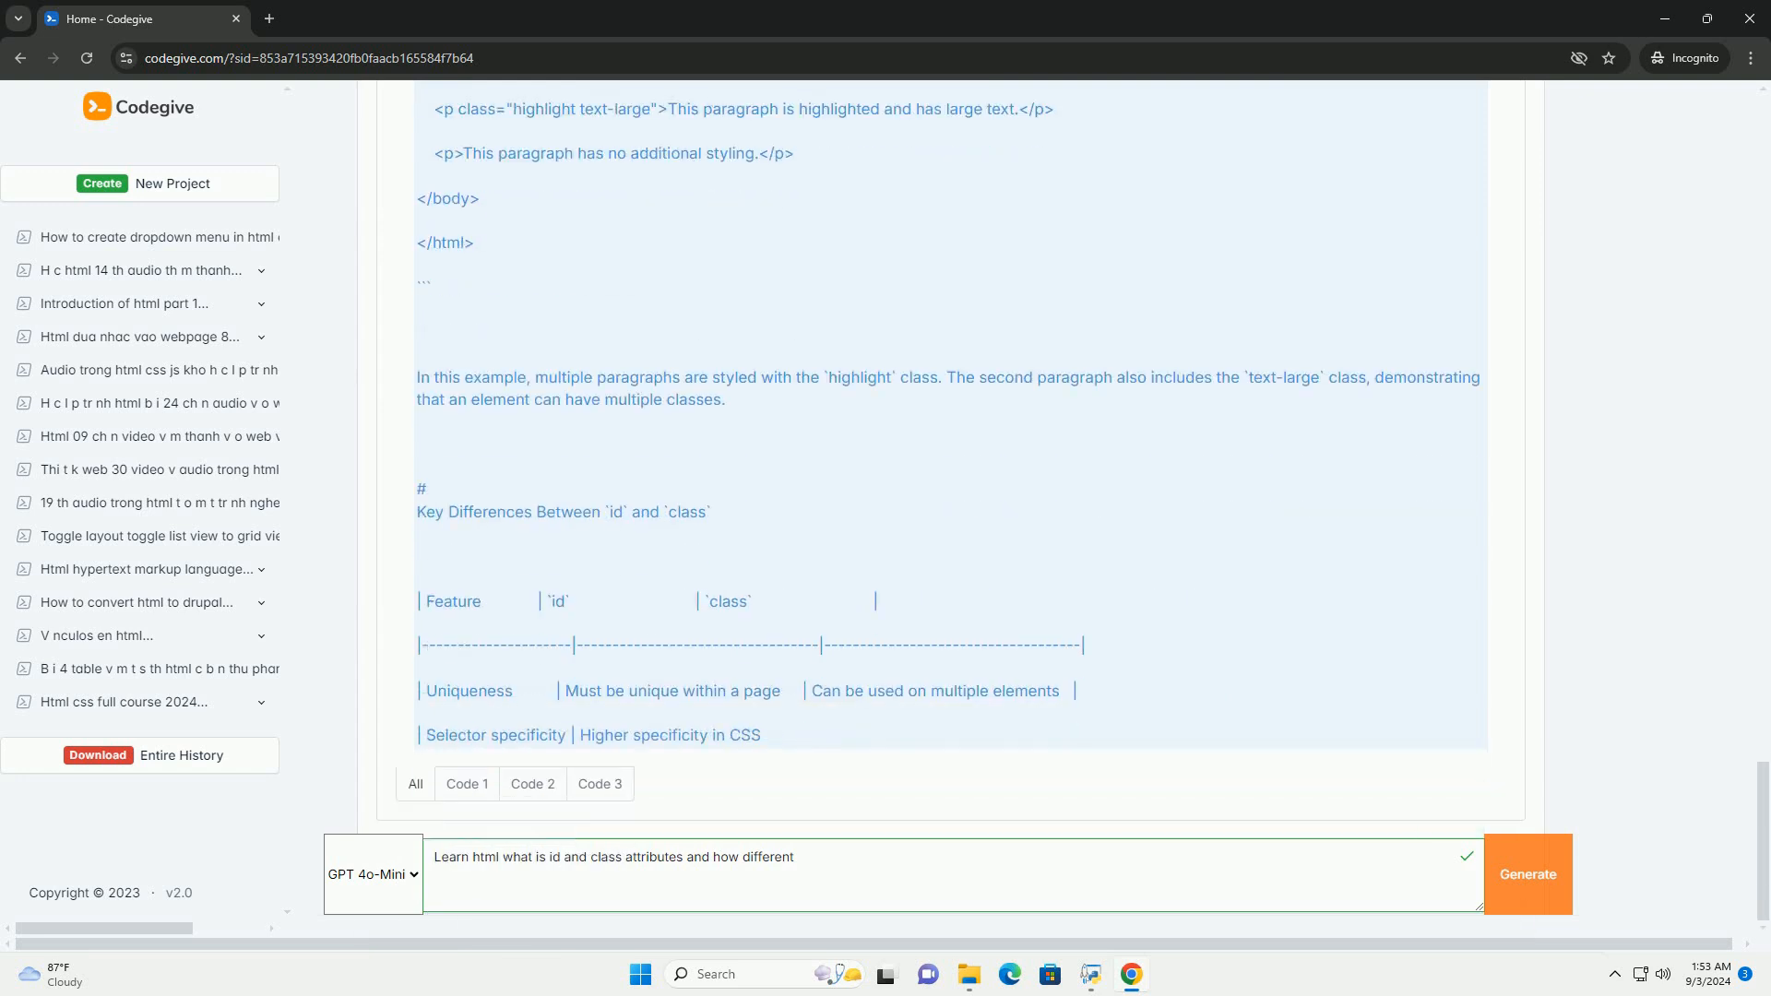
pyautogui.scroll(-3)
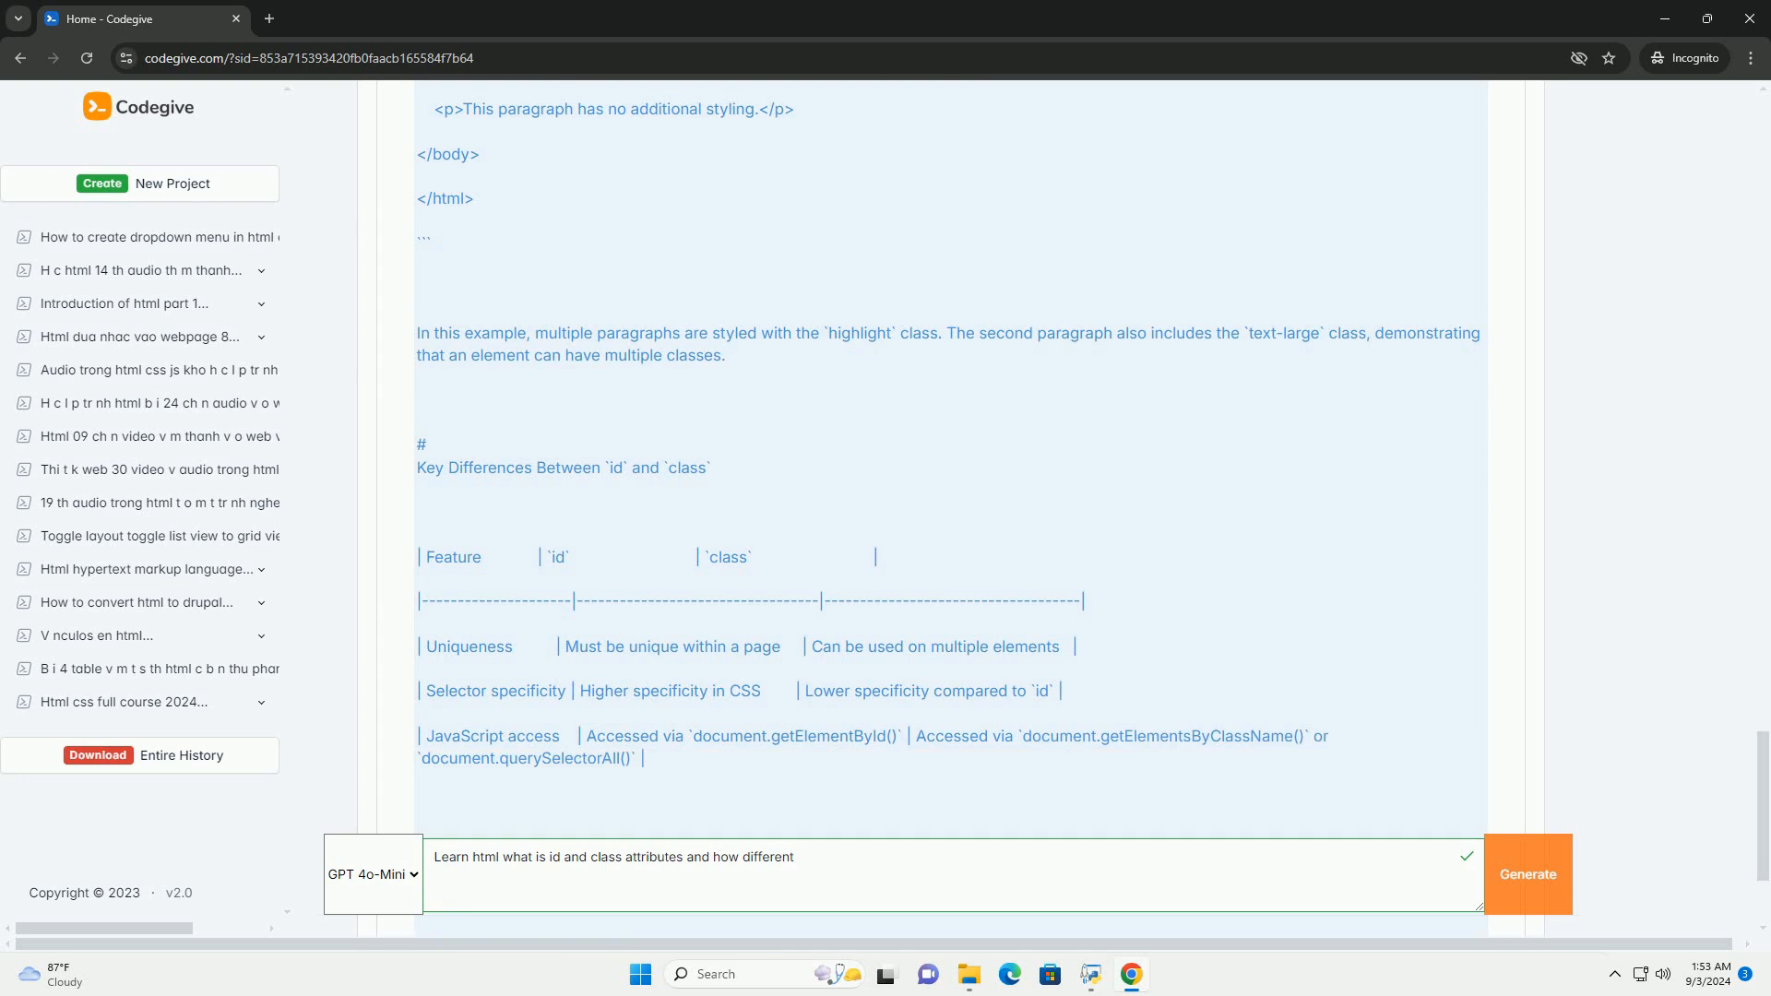
pyautogui.scroll(-3)
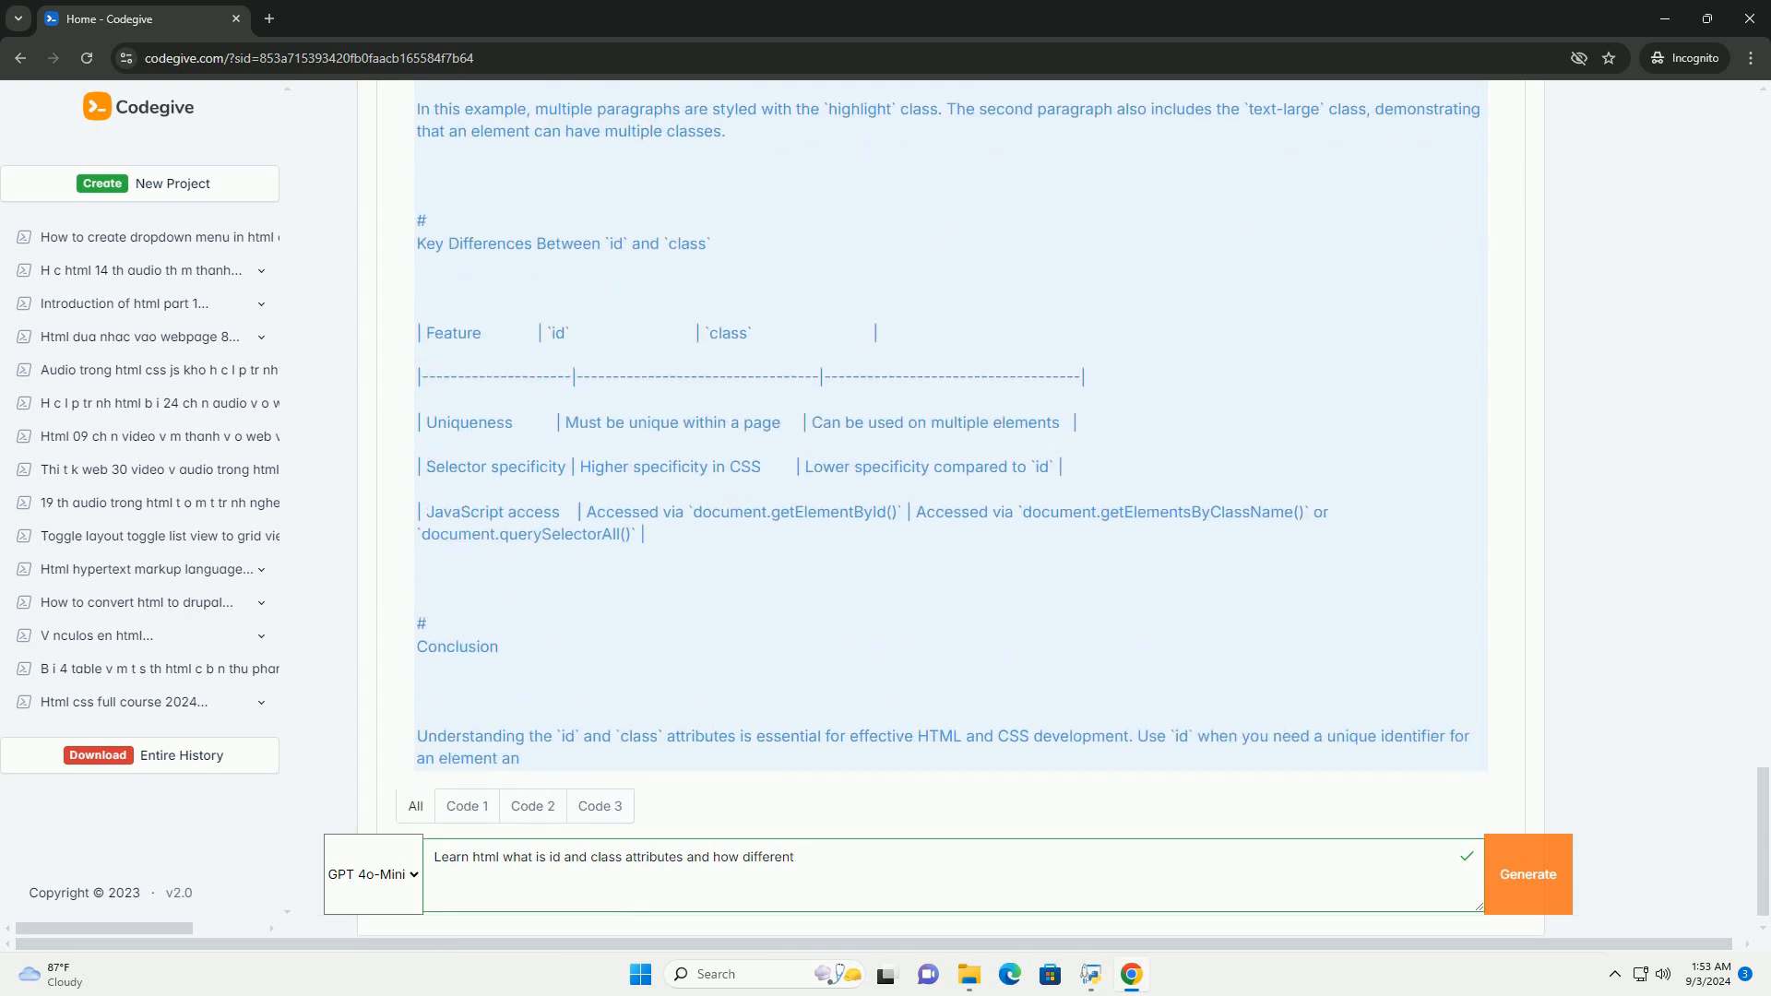
pyautogui.scroll(-3)
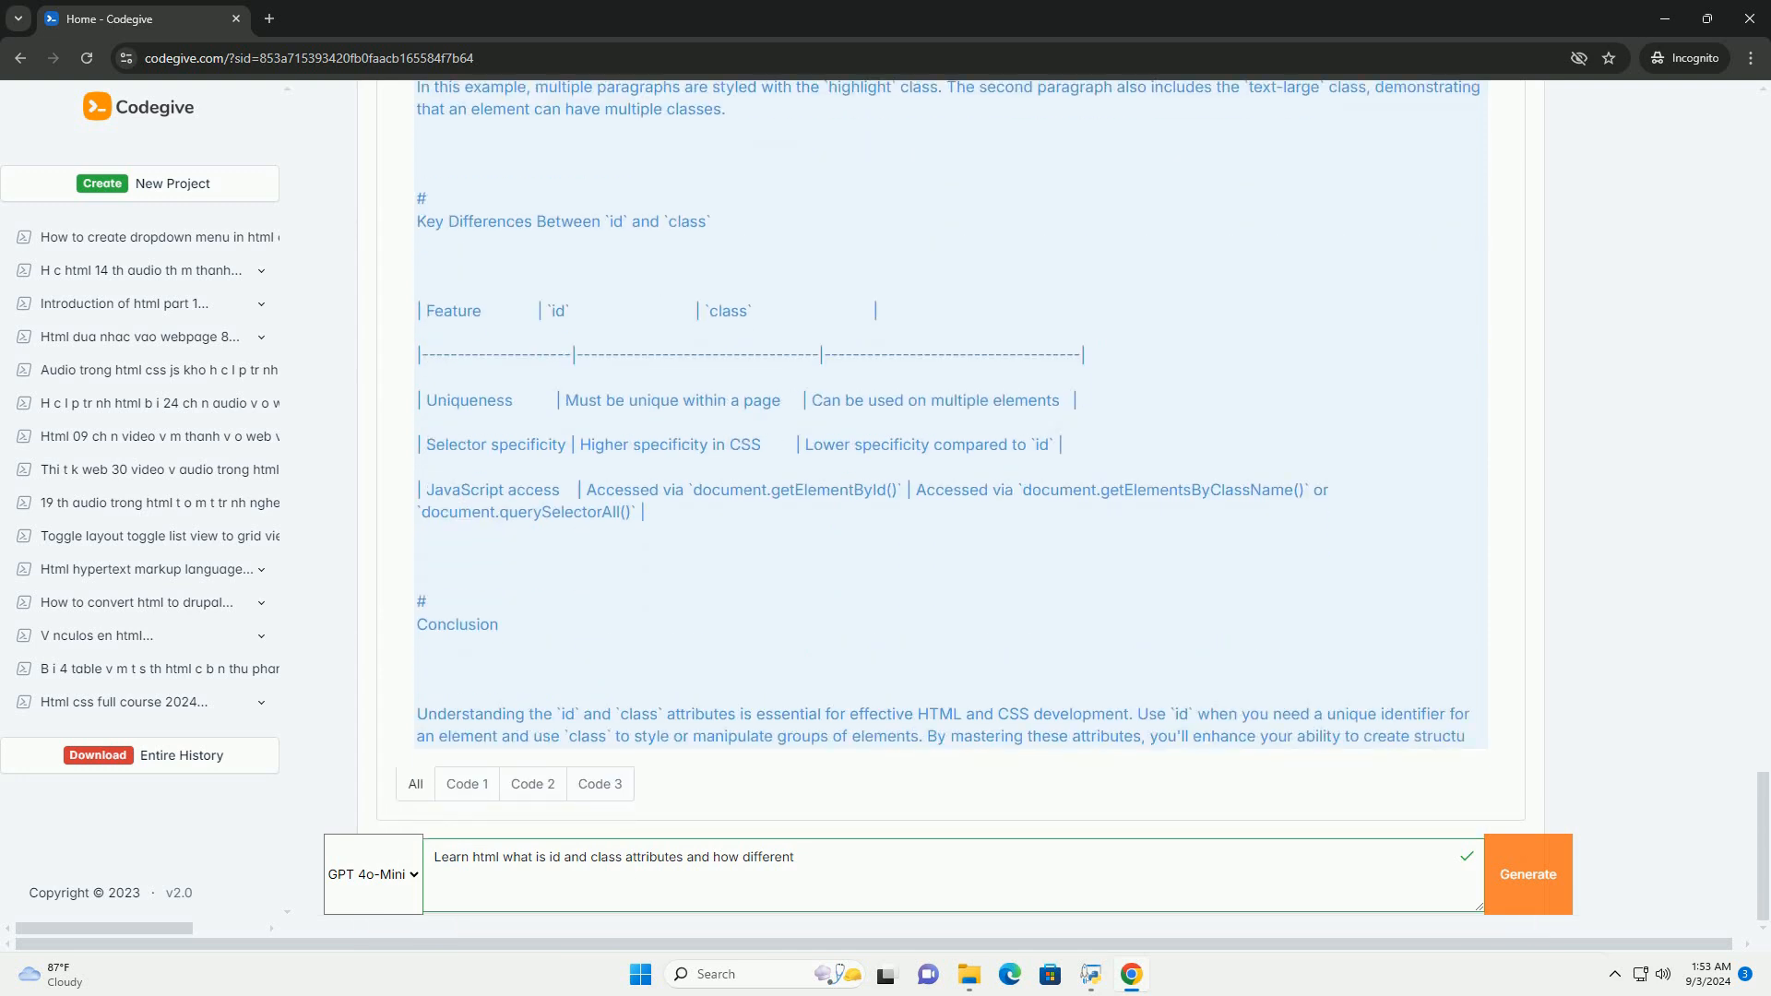
pyautogui.scroll(-3)
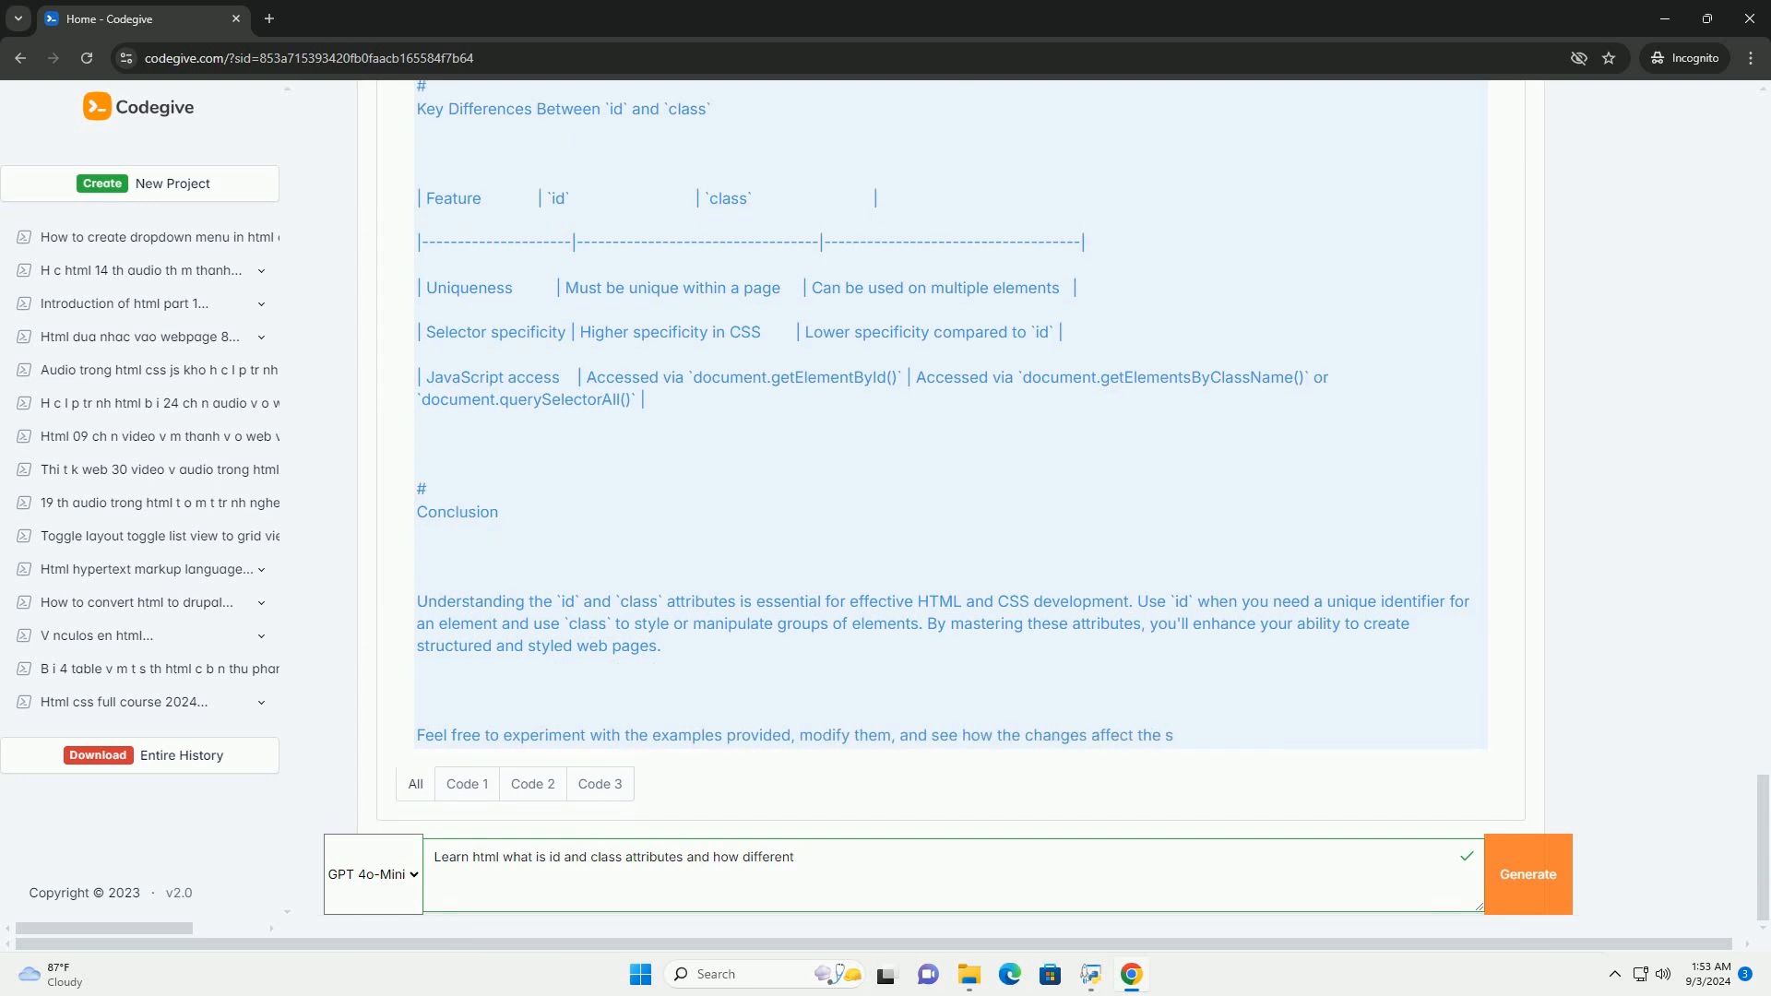